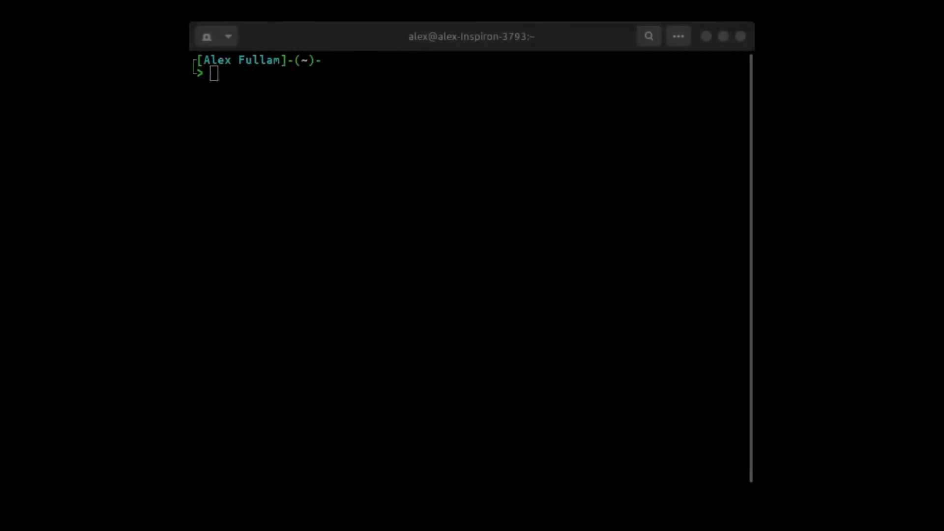
mouse_move(296, 383)
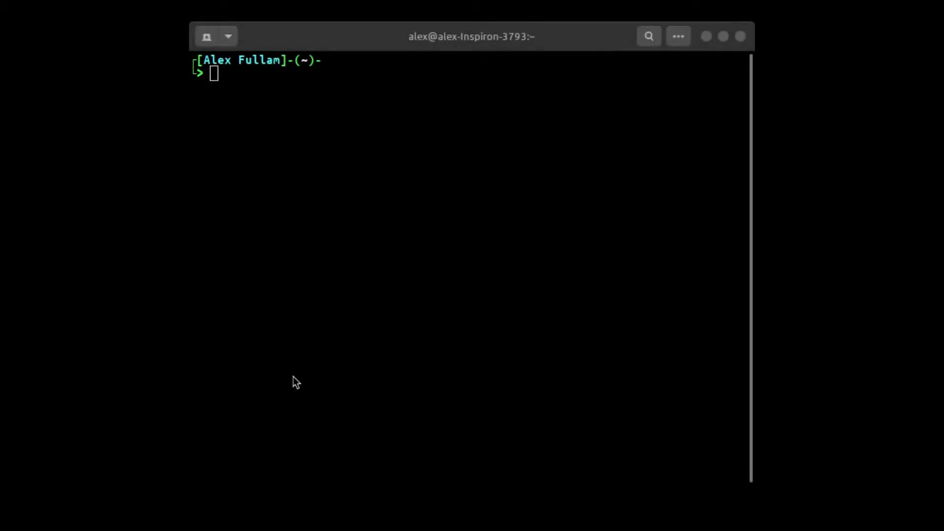
mouse_move(178, 398)
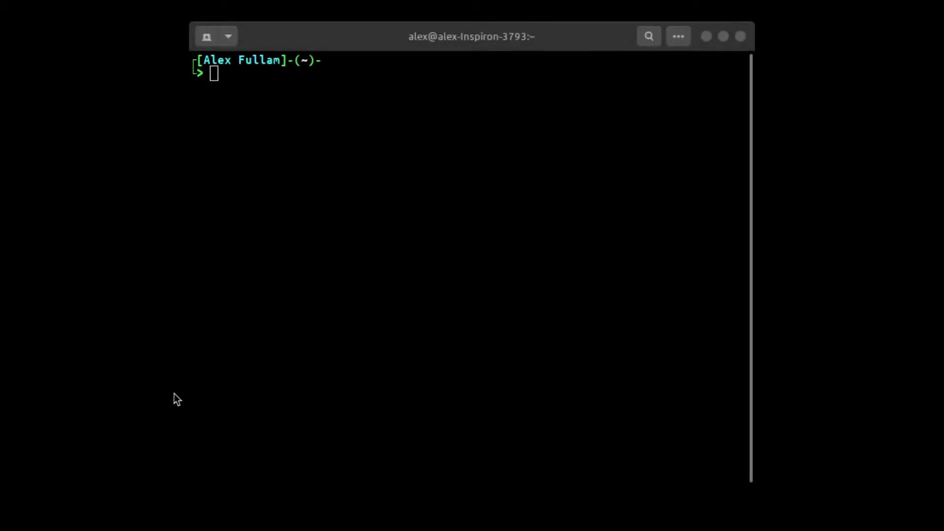
mouse_move(471, 320)
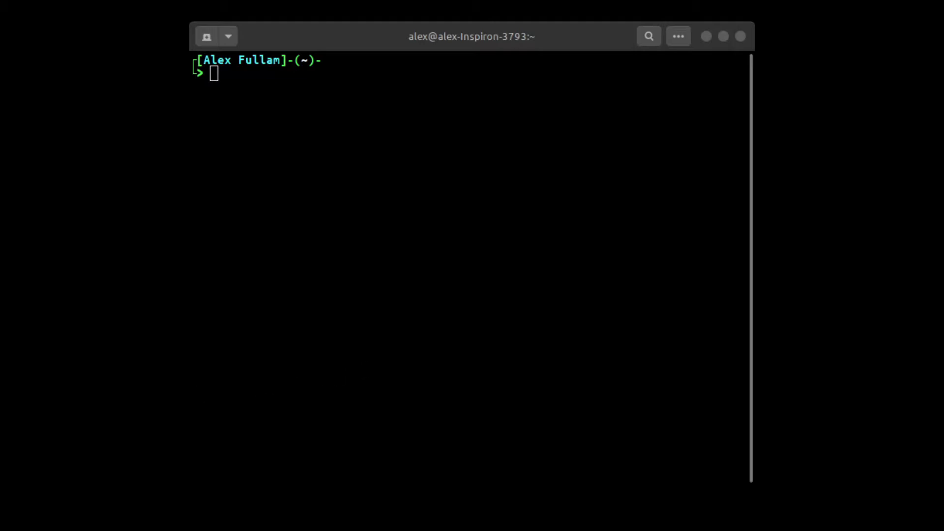
mouse_move(656, 307)
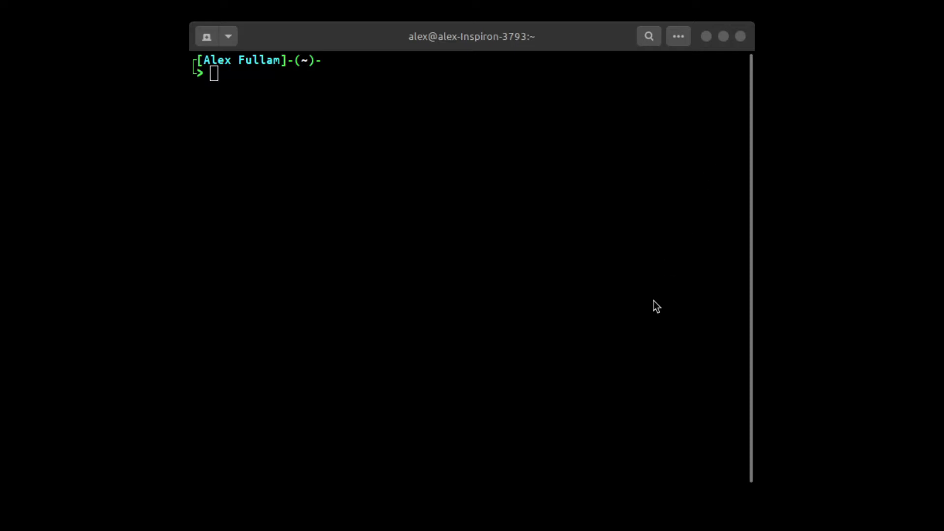
mouse_move(610, 405)
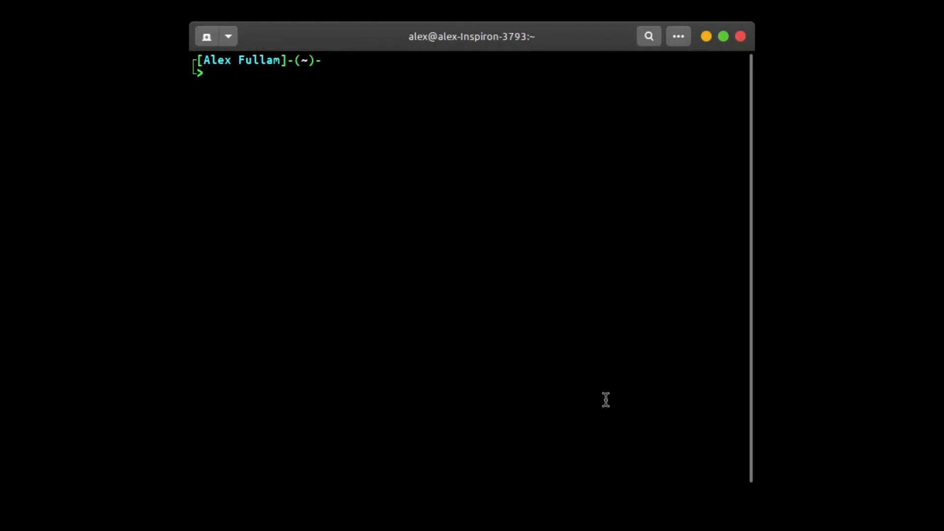
- Start the command sudo nano /etc/sys at the prompt without running it
type("su")
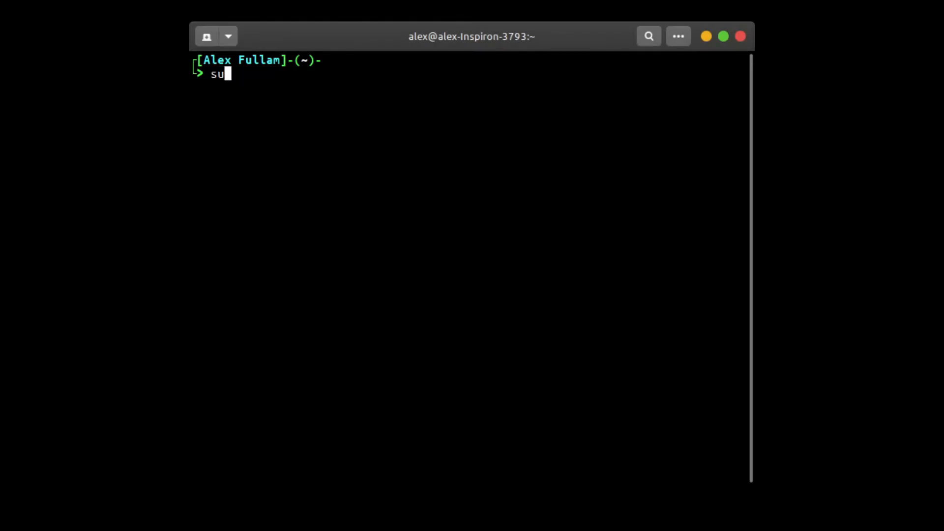
type("do nano /etc/sys")
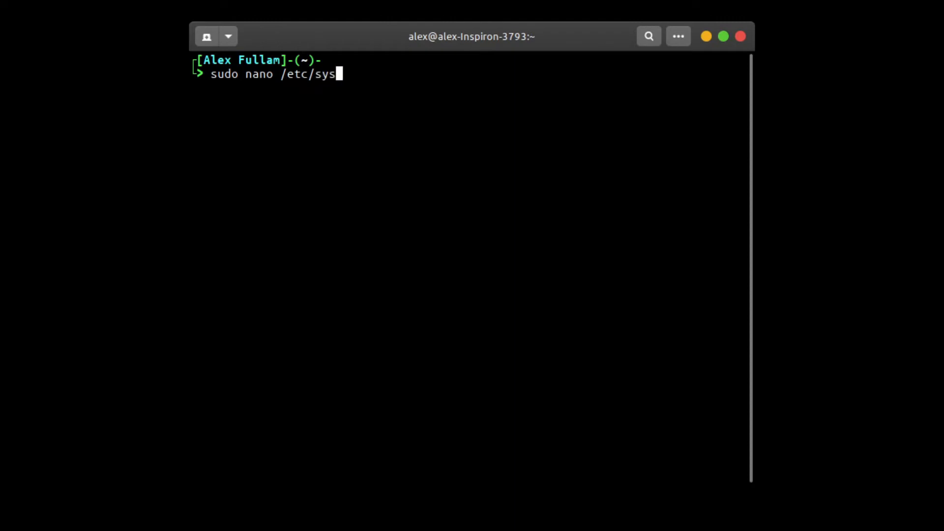
- Open /etc/sysctl.conf in nano, append vm.swappiness=10 at the bottom, save and exit
key("Return")
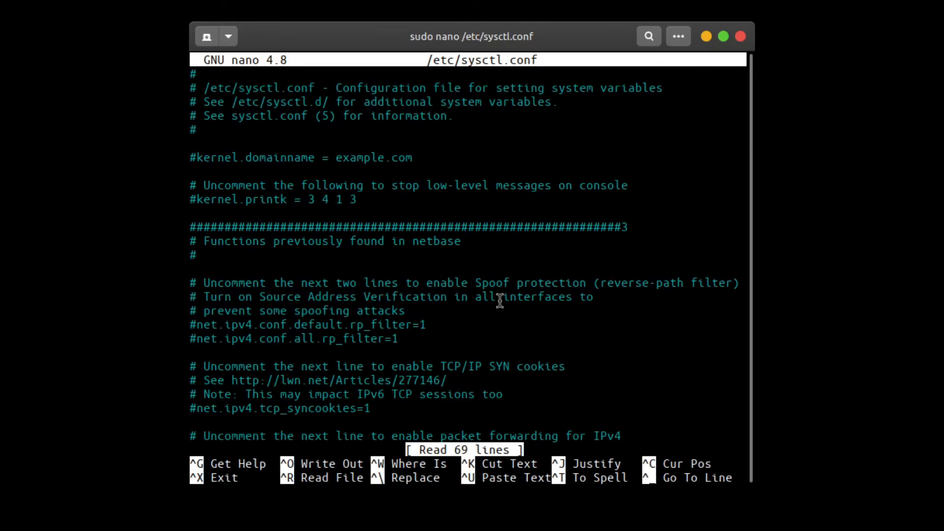
scroll("down", 3)
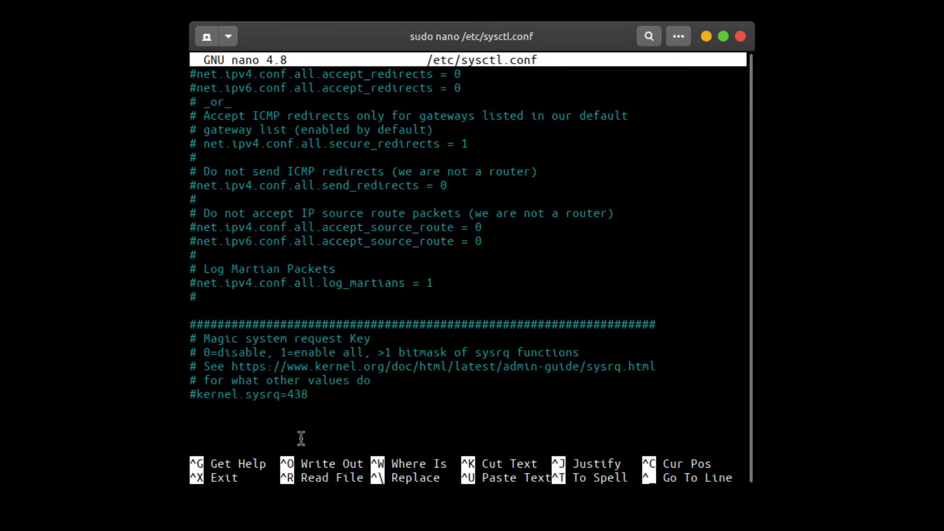
type("vm.")
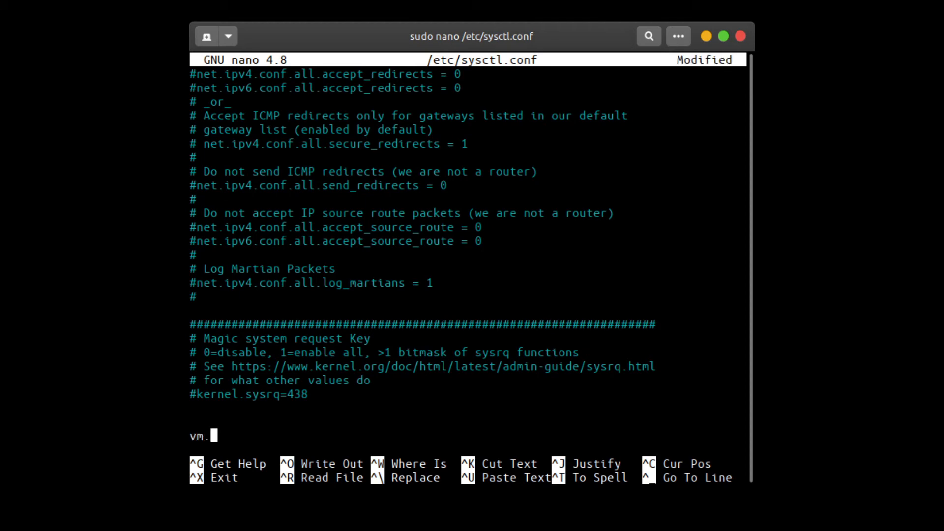
type("swappiness=")
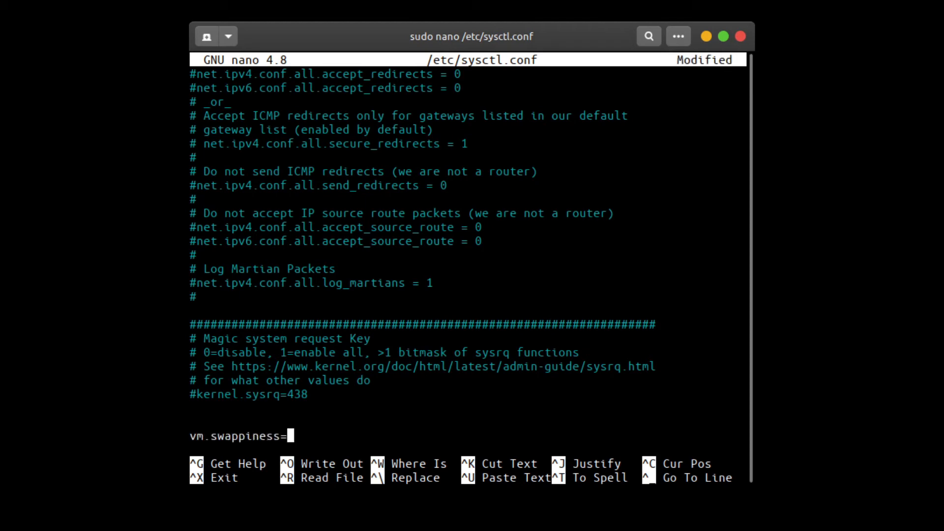
type("10")
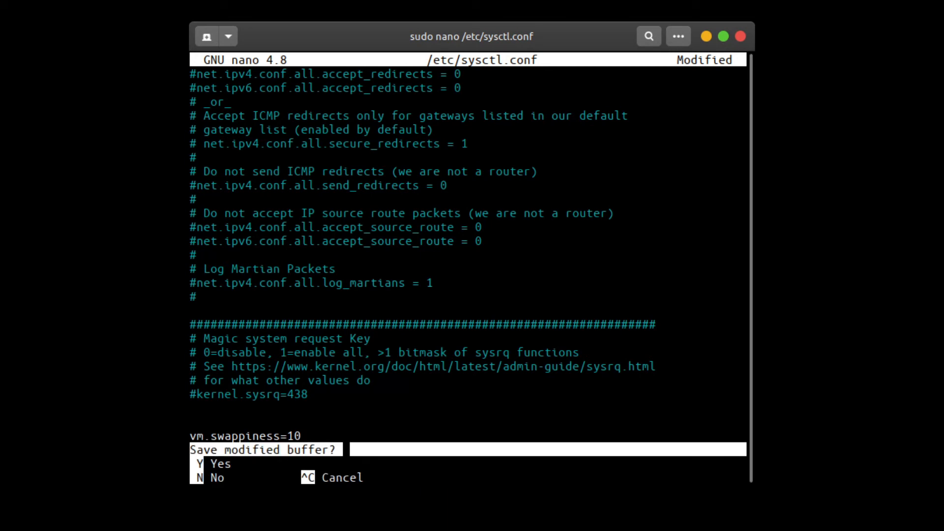
key("y")
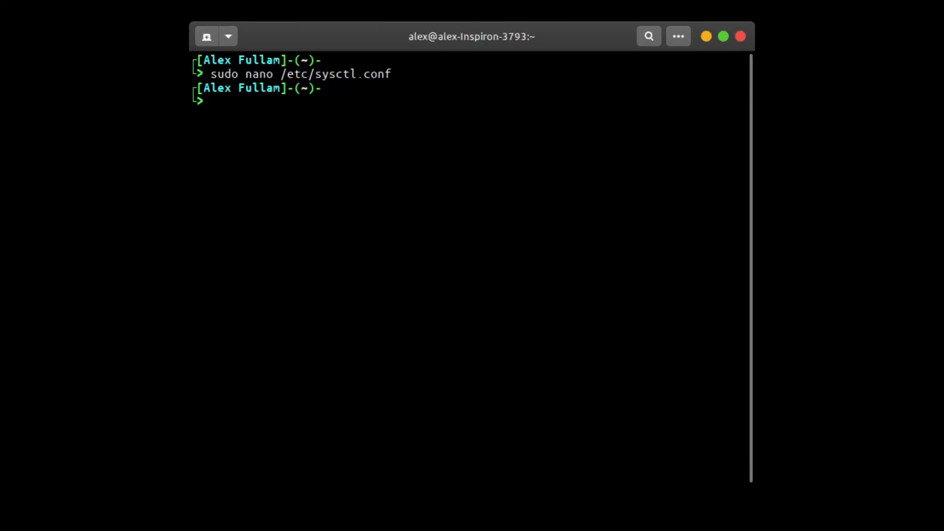